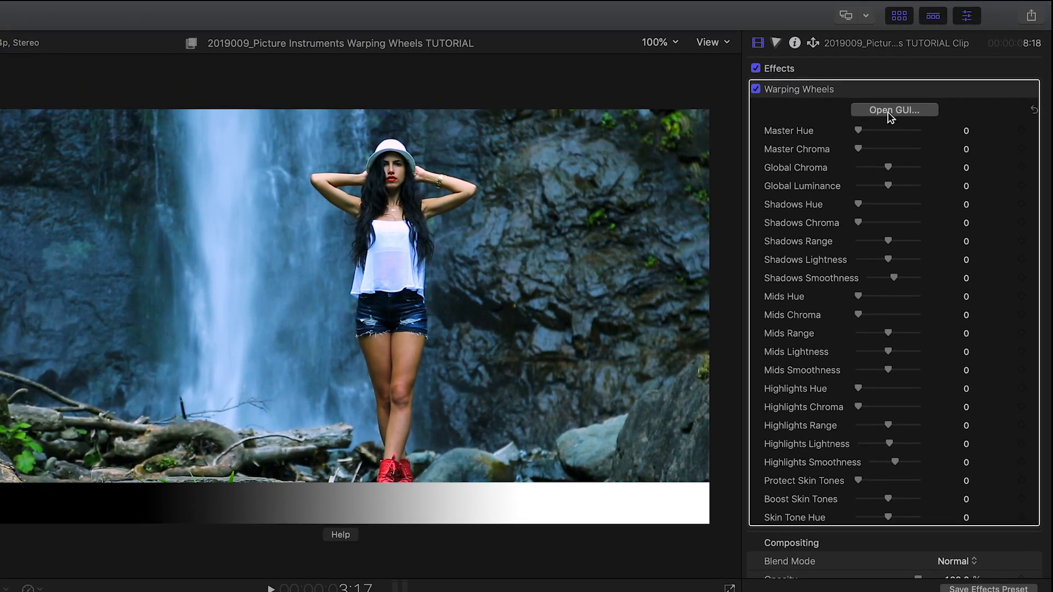
Launch the Warping Wheels plugin window via Open GUI in the Inspector.
click(894, 110)
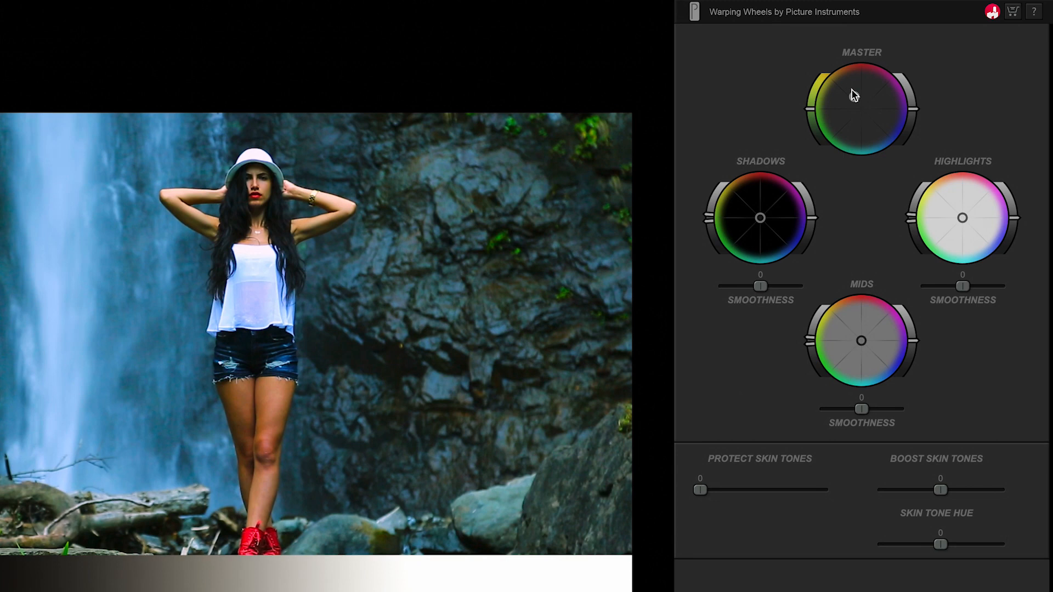
Drag the Master wheel puck toward teal, then ease it back toward neutral.
drag(862, 95, 850, 129)
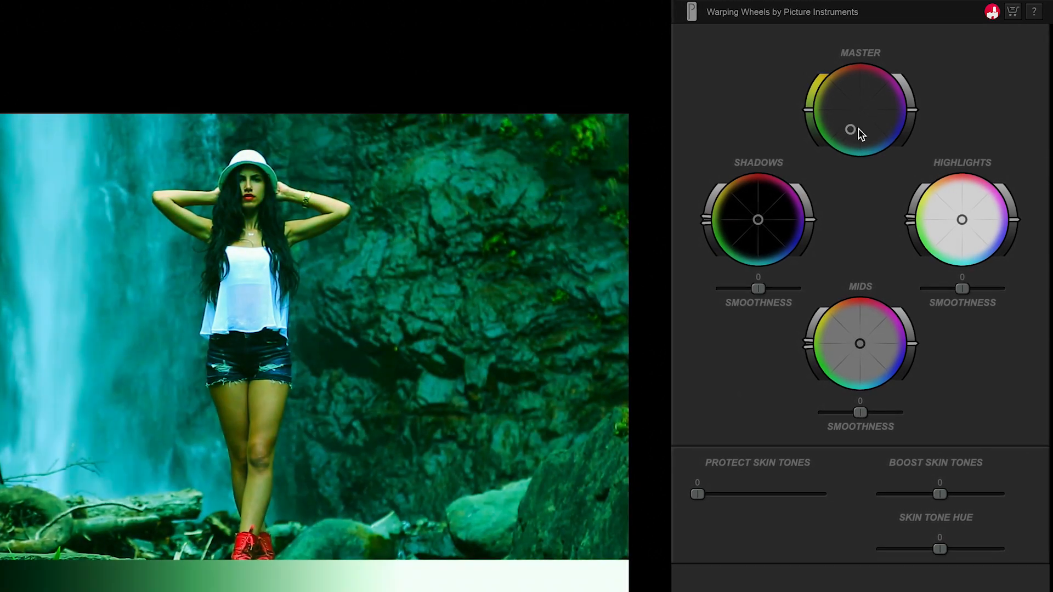
drag(849, 129, 864, 125)
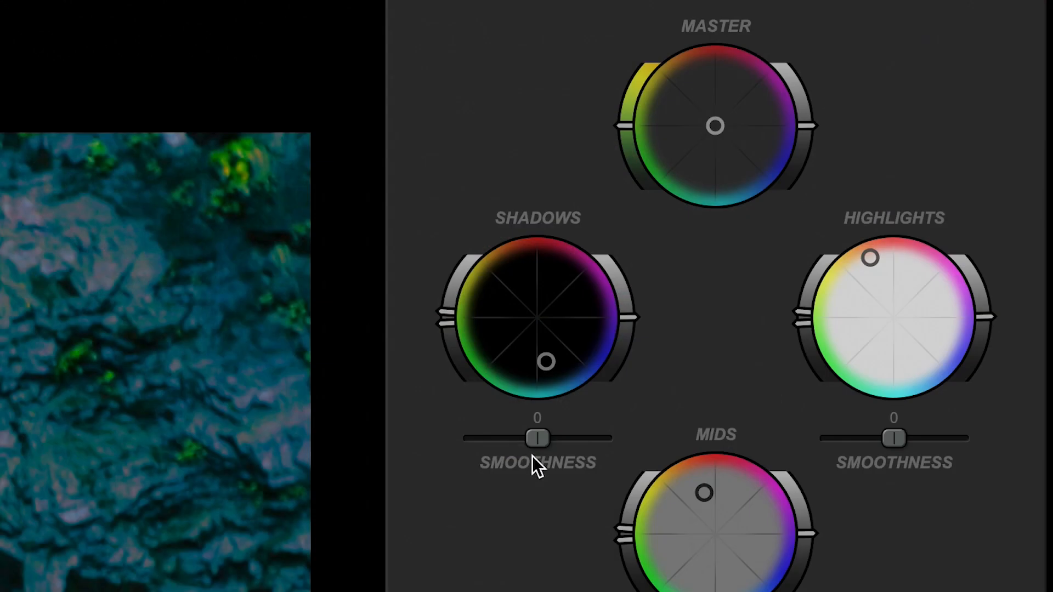
drag(537, 438, 611, 438)
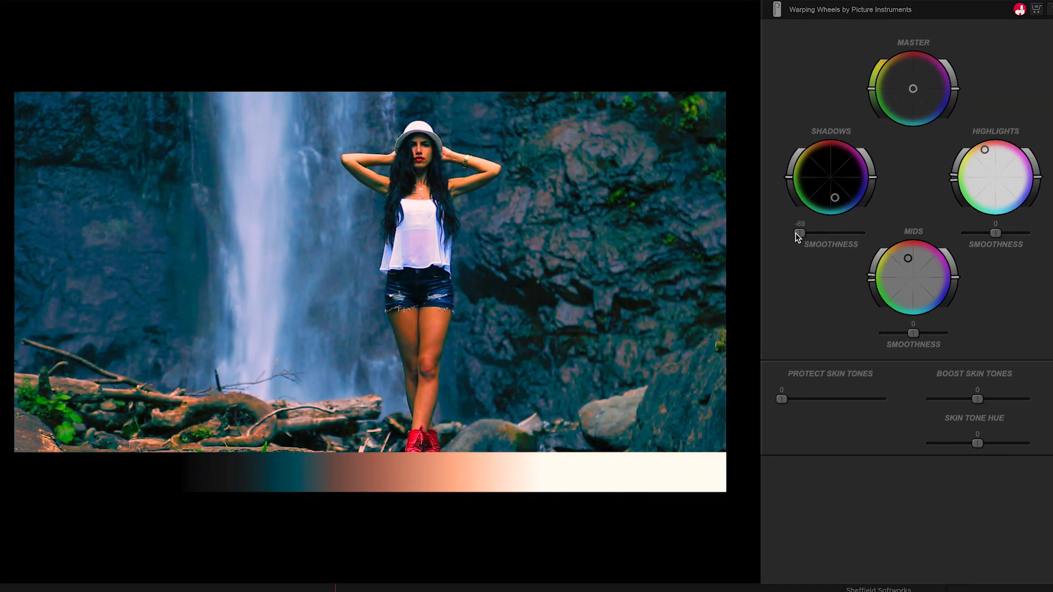
drag(800, 232, 874, 233)
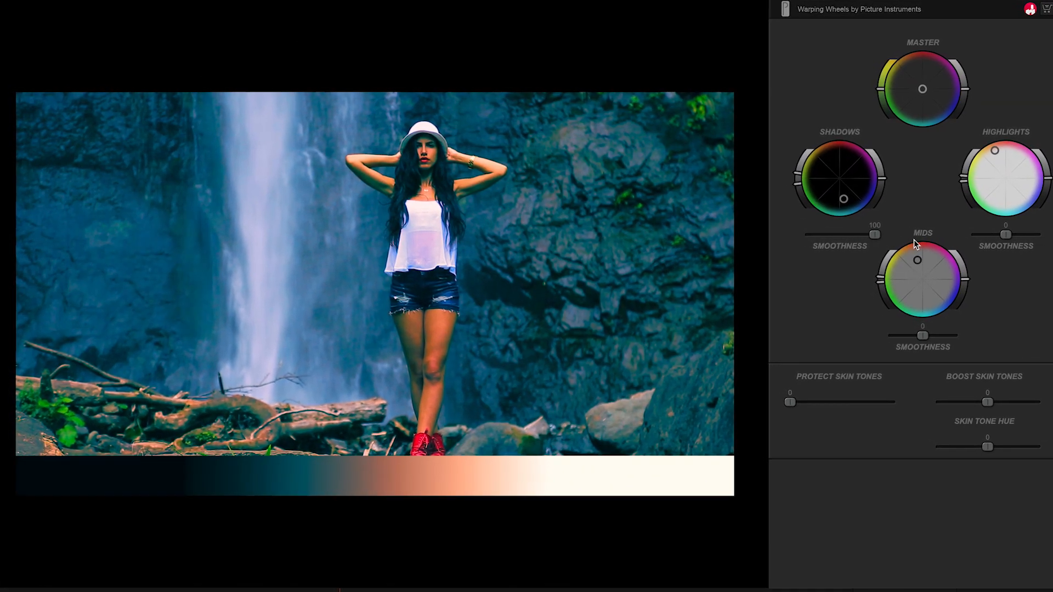
drag(874, 235, 832, 236)
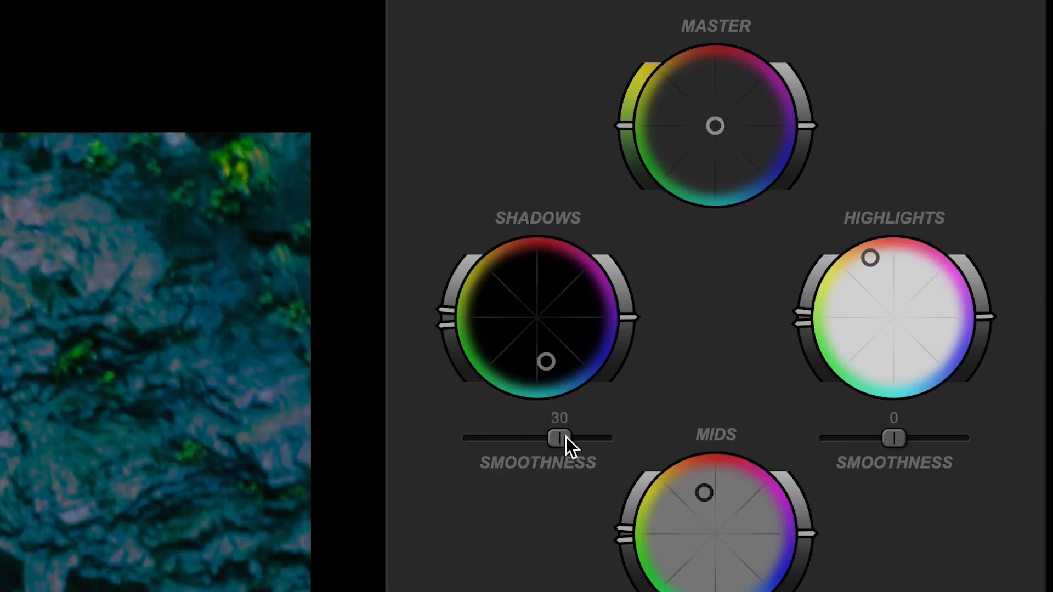
drag(556, 438, 610, 437)
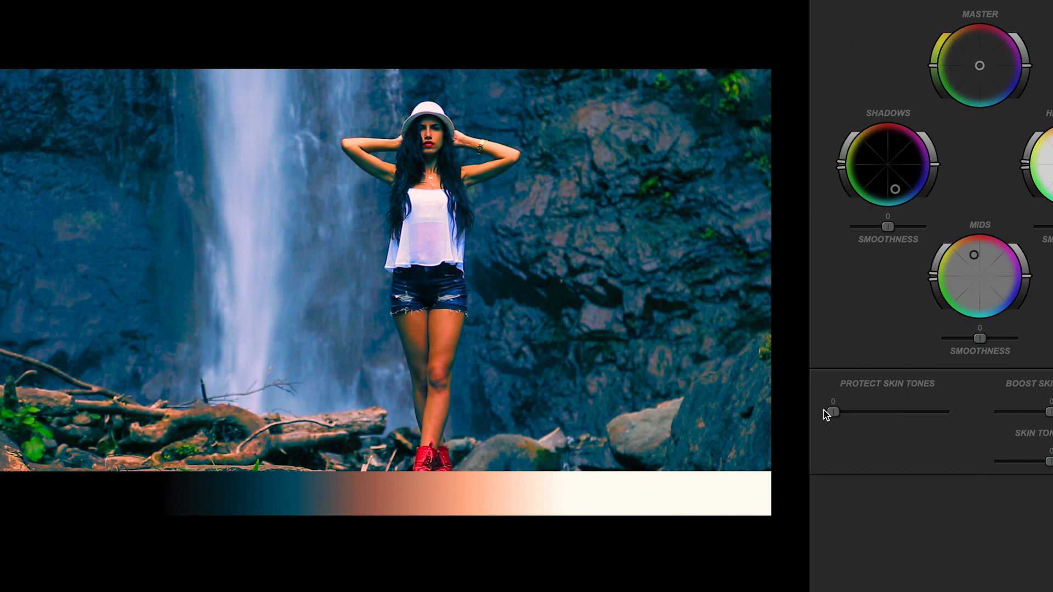
Set Protect Skin Tones to 100 after toggling it off and back on.
drag(832, 412, 869, 392)
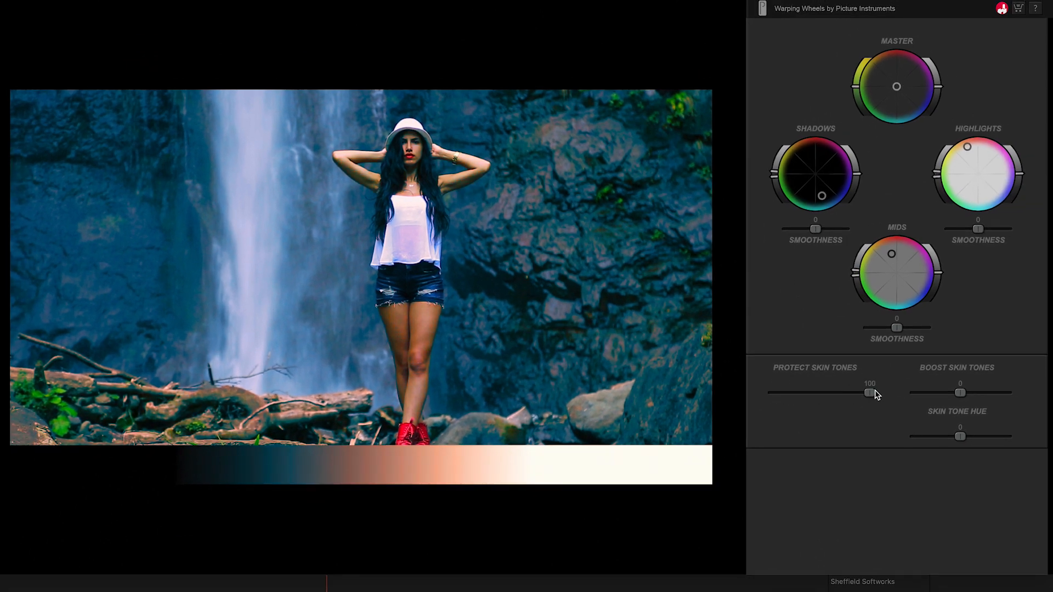
drag(868, 392, 768, 393)
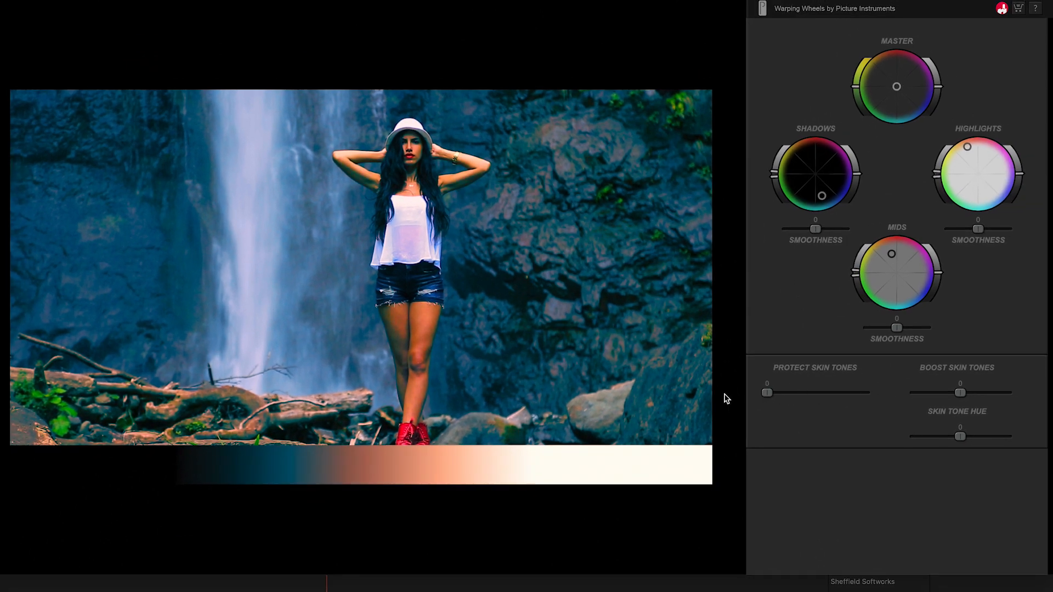
drag(768, 393, 871, 392)
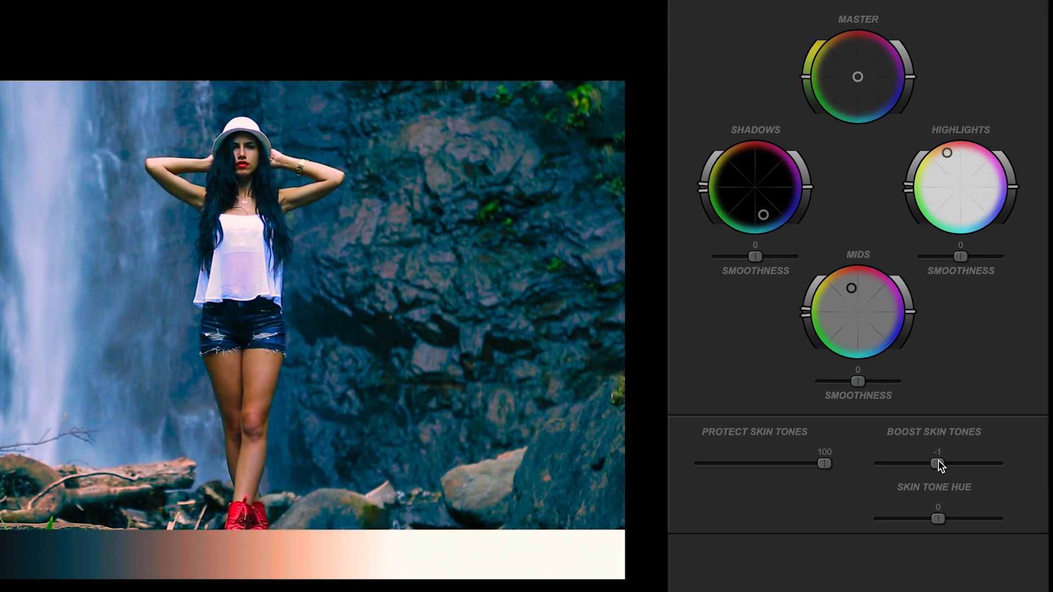
Keep Boost Skin Tones at 0 and shift Skin Tone Hue from 35 to about -82.
drag(936, 463, 873, 463)
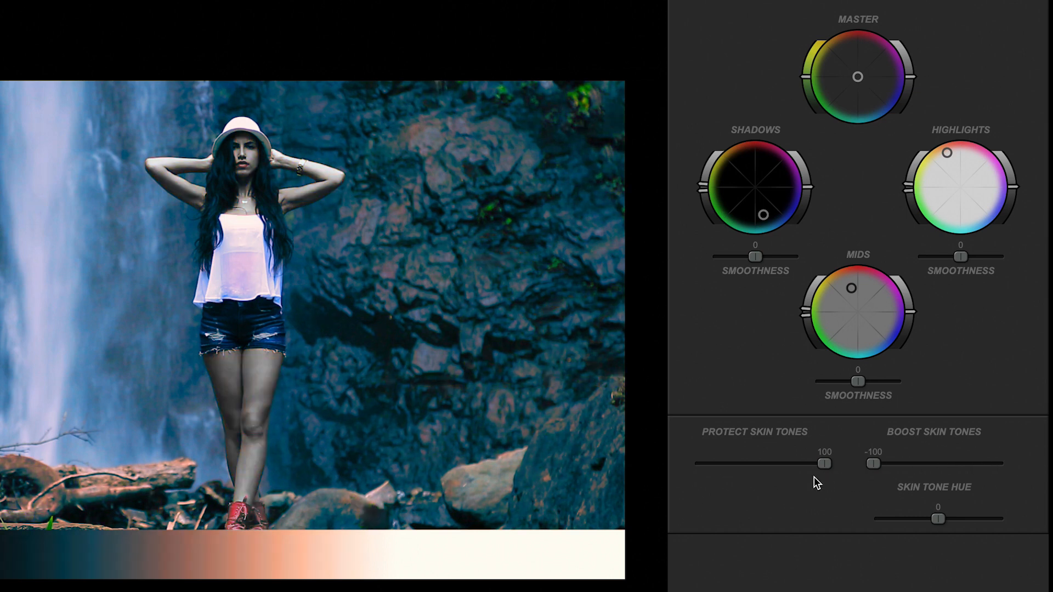
drag(873, 463, 938, 462)
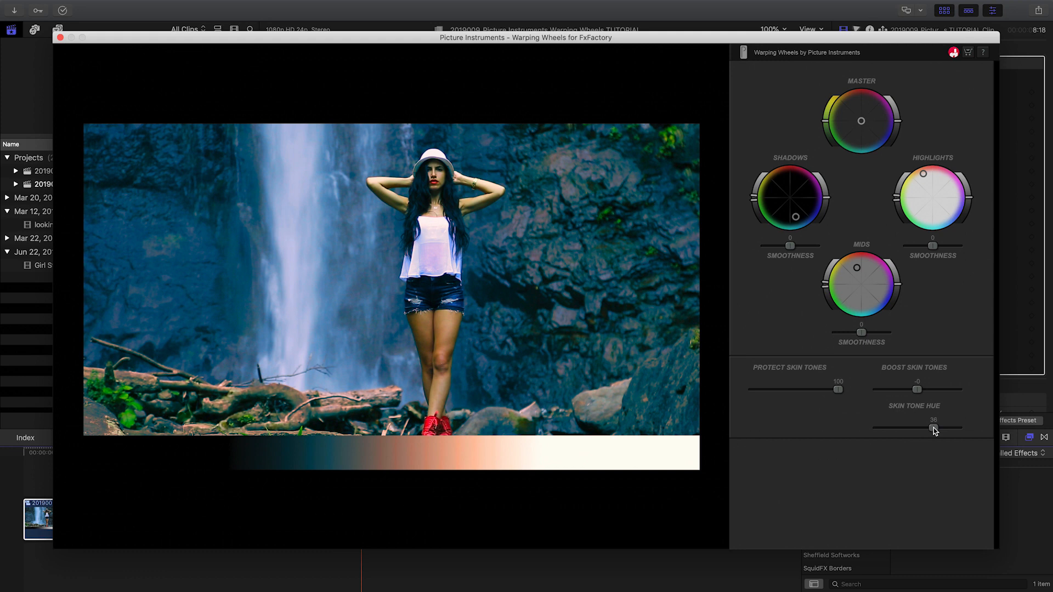
drag(932, 429, 880, 429)
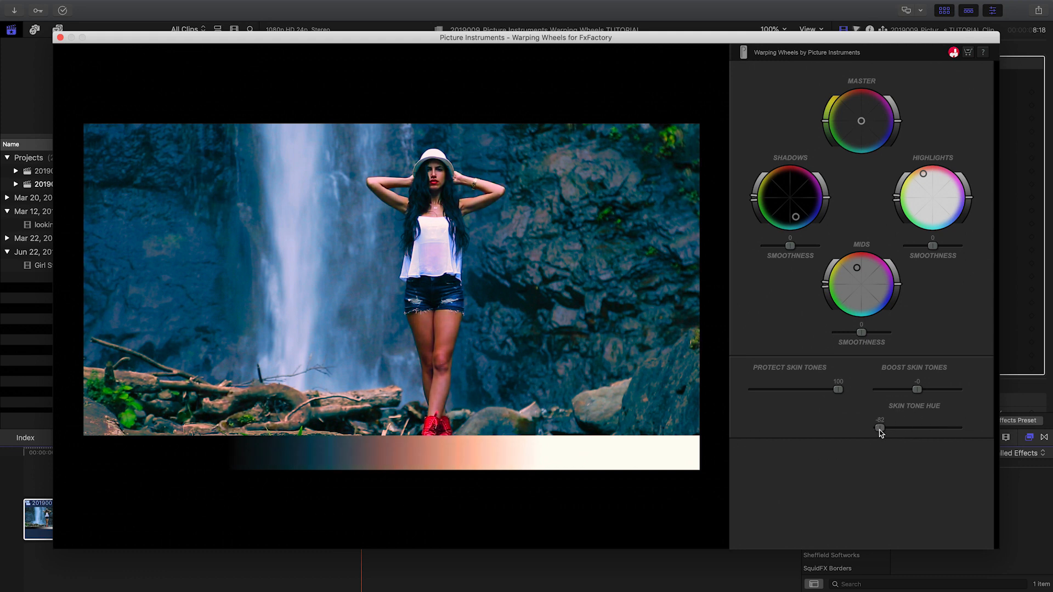